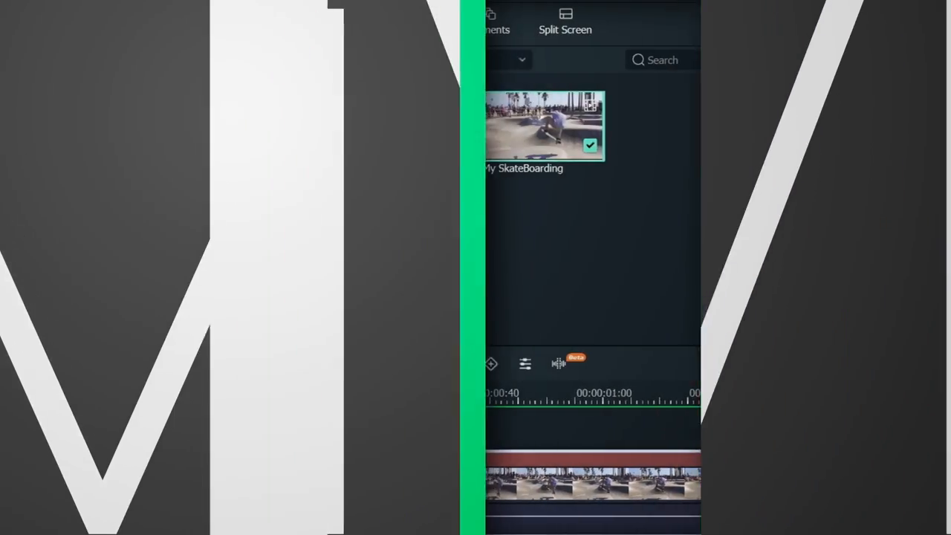
Subscribe to Filmora MVP, begin a 'That's so helpful!' comment, and start the free Filmora download
right_click(528, 110)
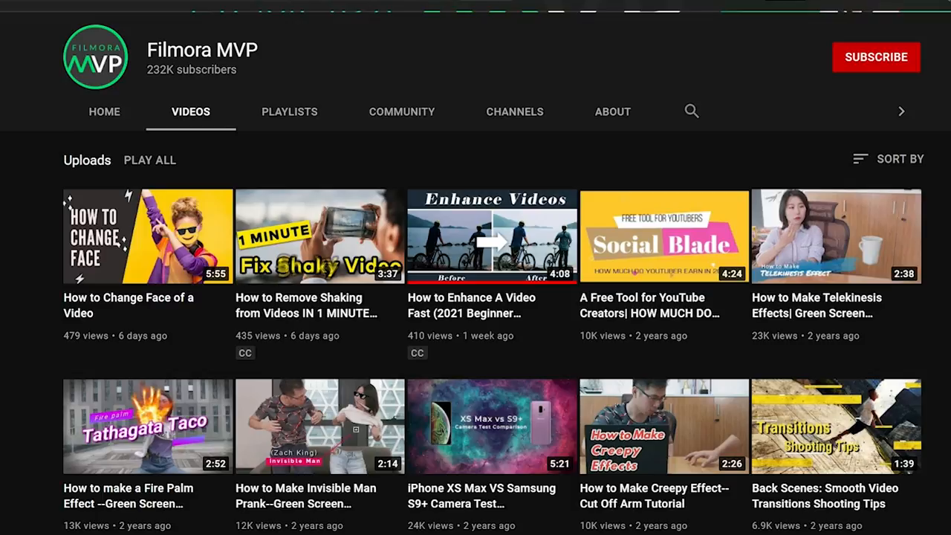
left_click(876, 58)
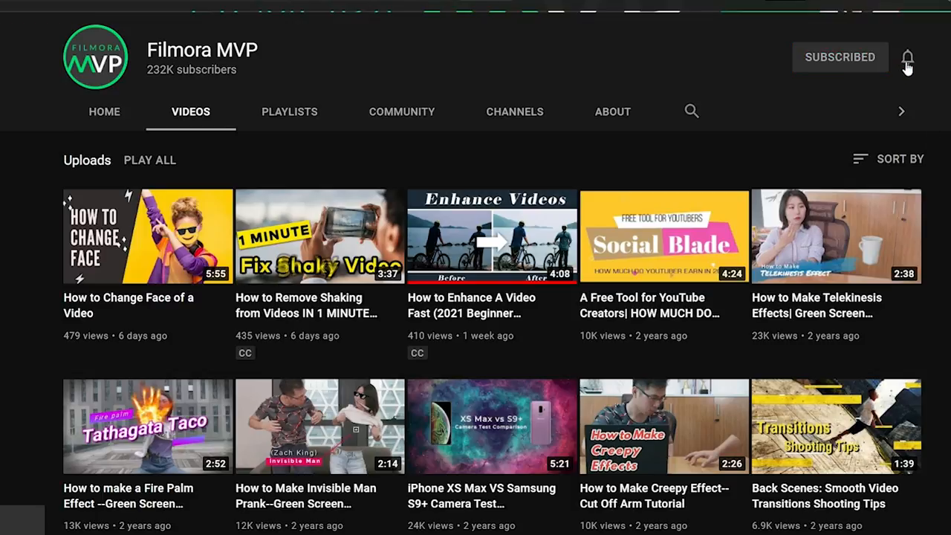
left_click(319, 236)
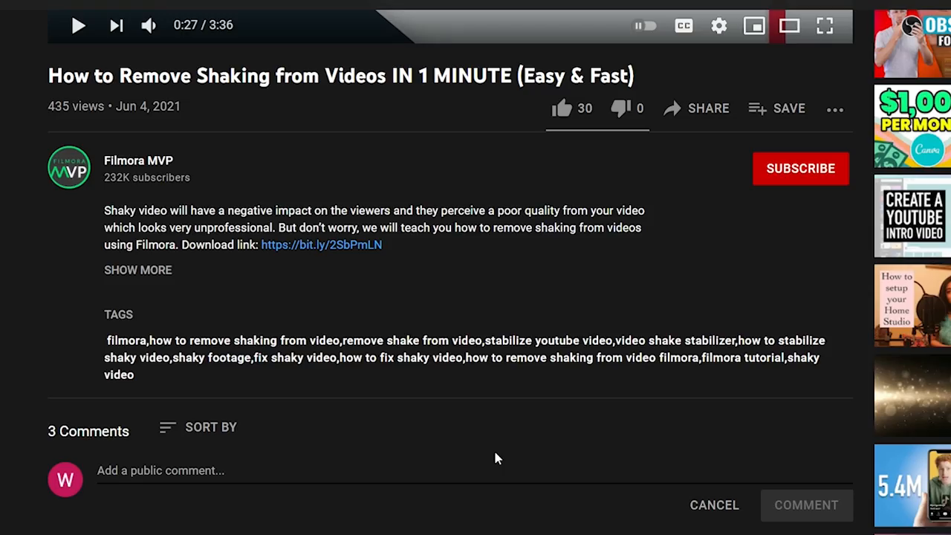
type("That's so helpful! Thank you for a qui")
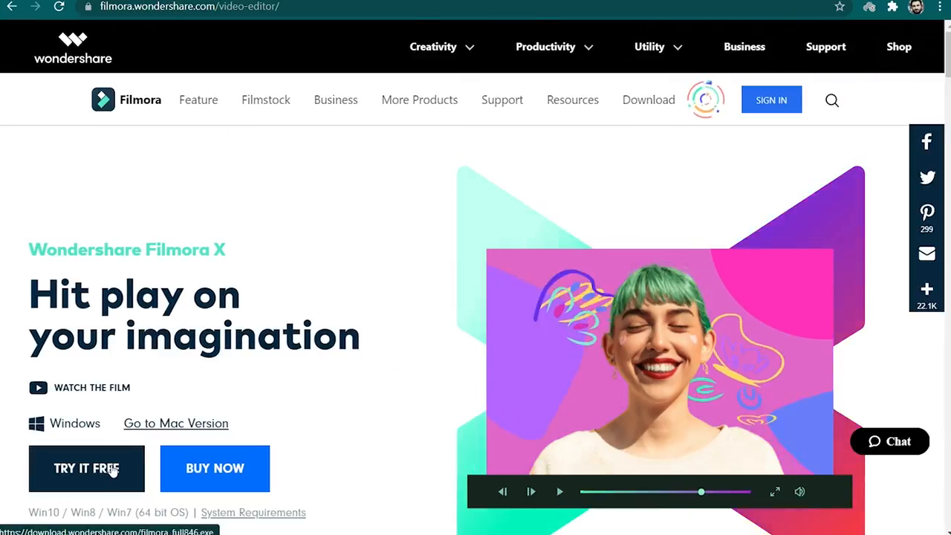
left_click(86, 468)
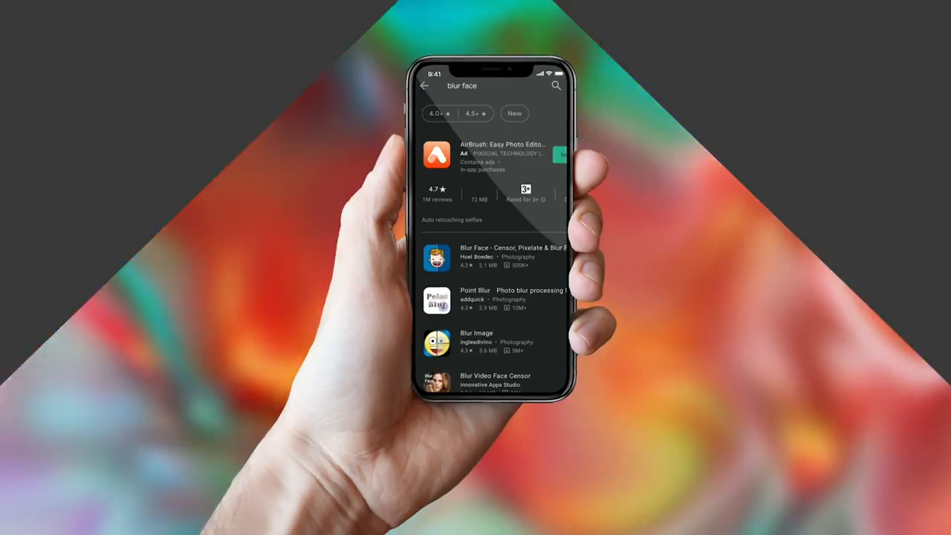
scroll("down", 3)
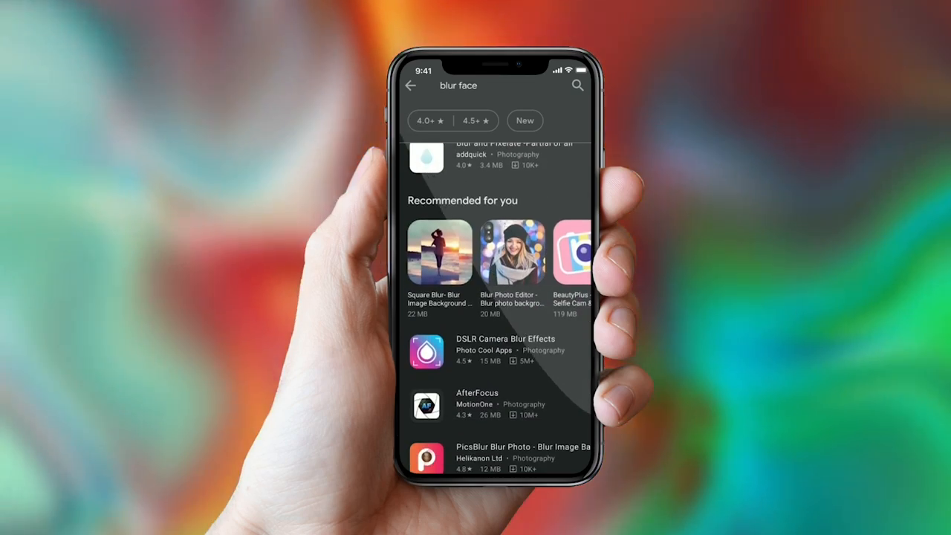
scroll("down", 3)
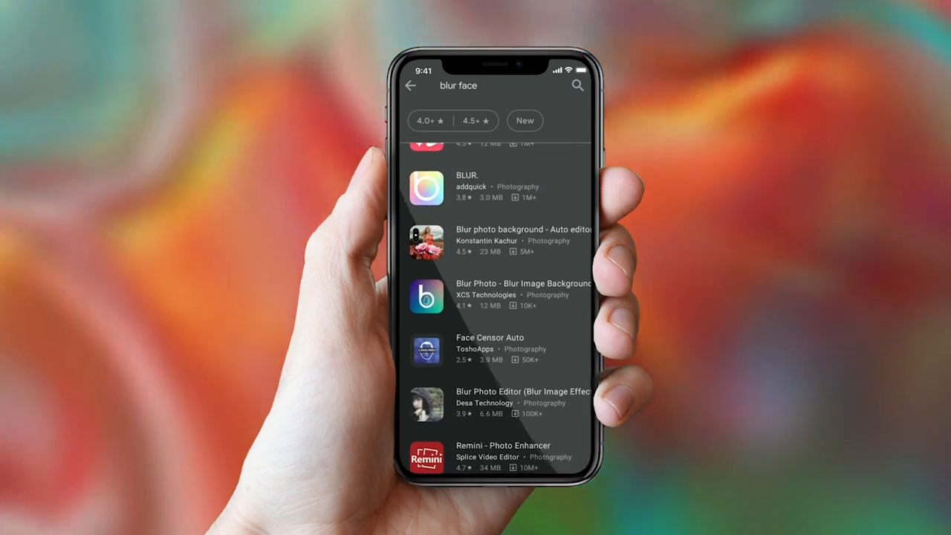
scroll("down", 3)
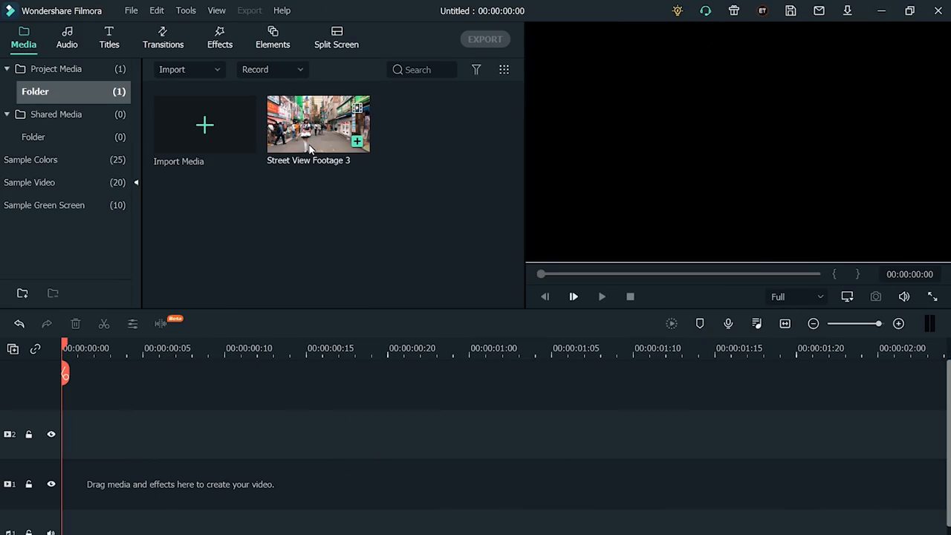
Add Street View Footage 3 to the timeline, enable Motion Tracking, and box the woman's face
left_click_drag(318, 124, 413, 433)
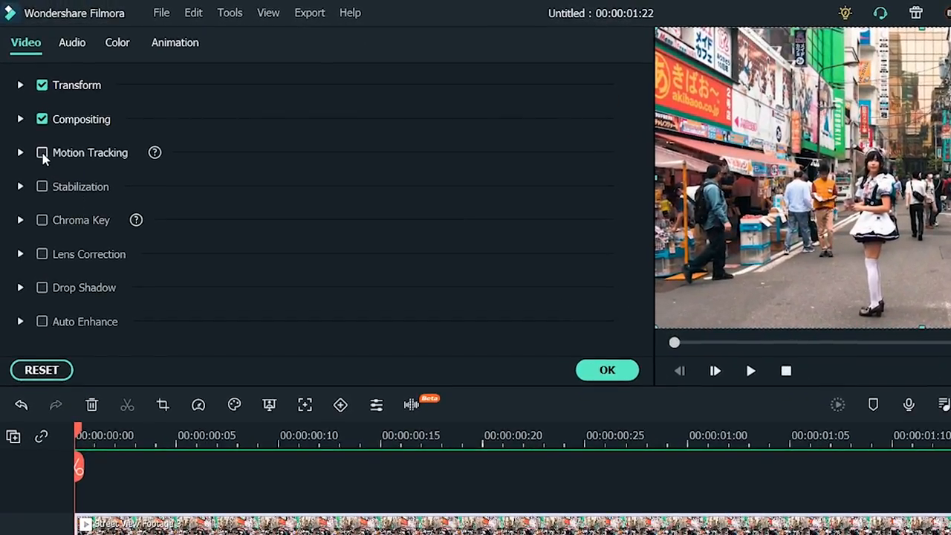
left_click(42, 152)
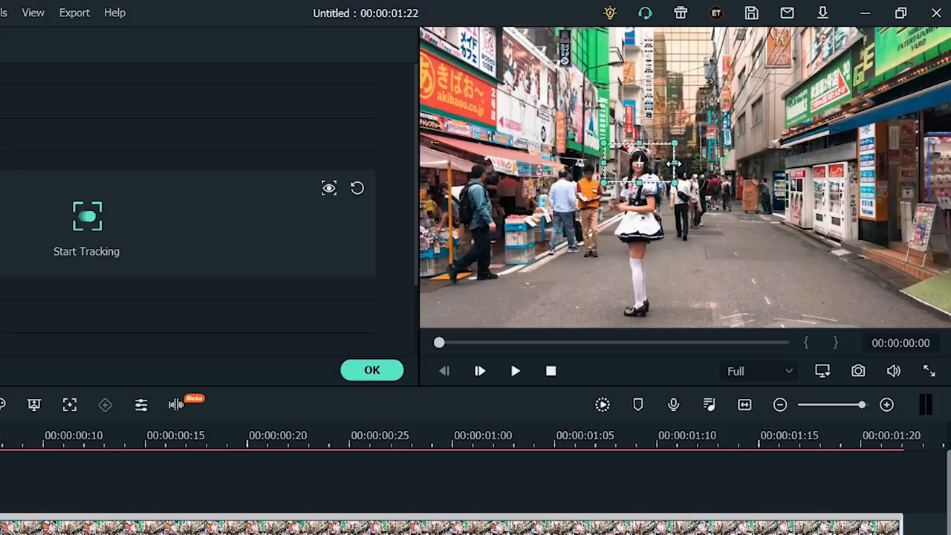
left_click_drag(672, 162, 661, 162)
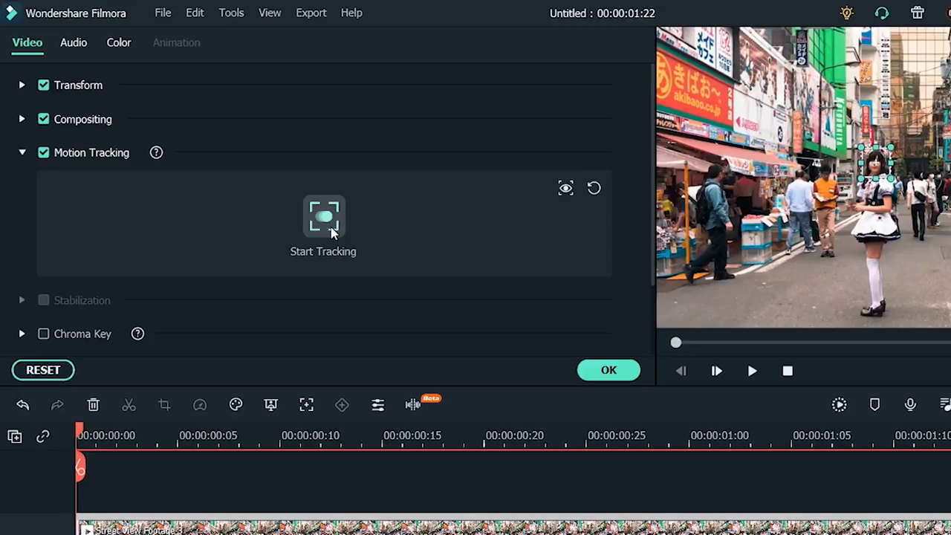
Run Start Tracking on the woman's face and choose 'Add a mosaic' for the tracked area
left_click(323, 219)
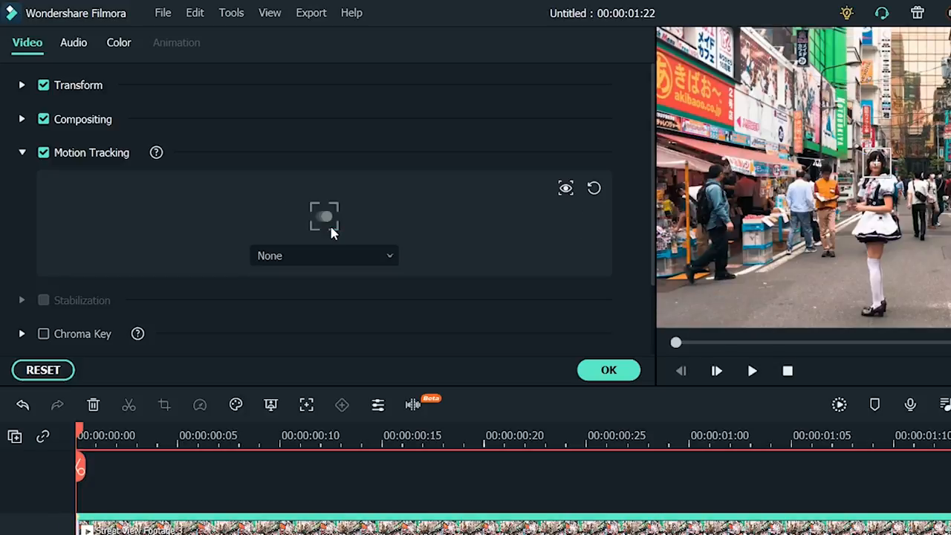
left_click(389, 255)
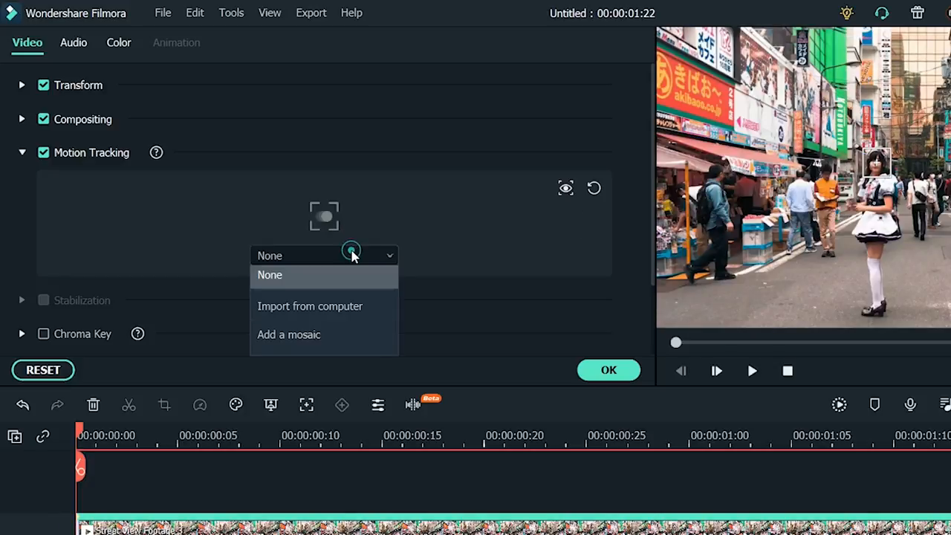
left_click(270, 275)
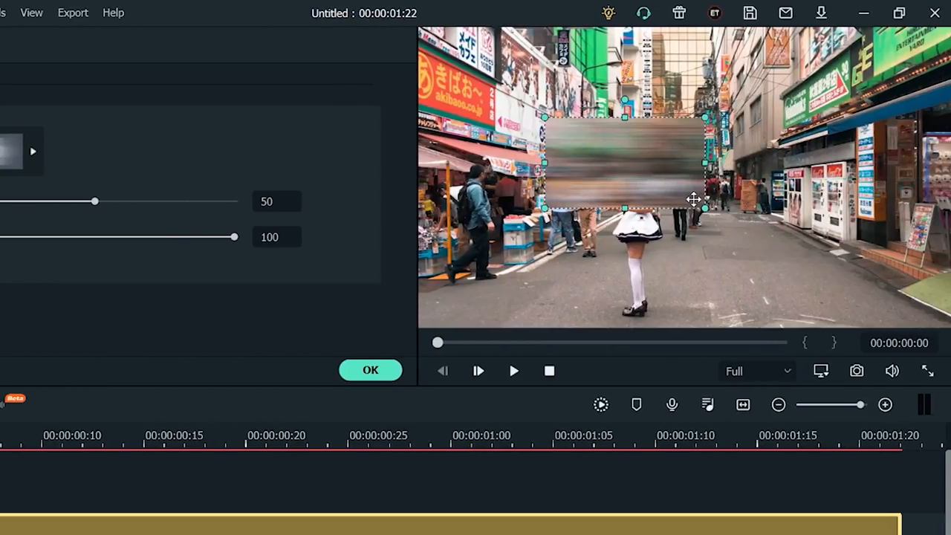
Shrink the mosaic to her face and settle on the pixel-block mosaic style
left_click_drag(693, 199, 617, 156)
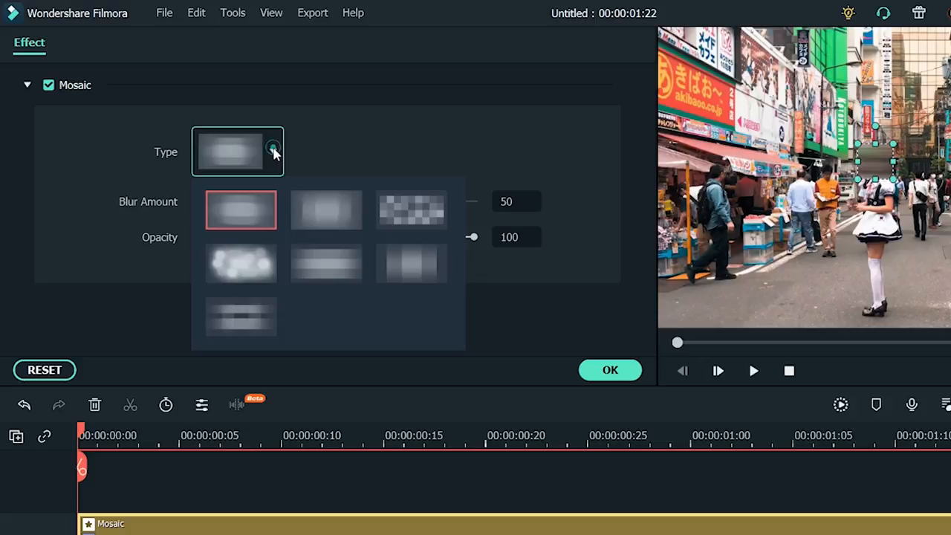
left_click(411, 209)
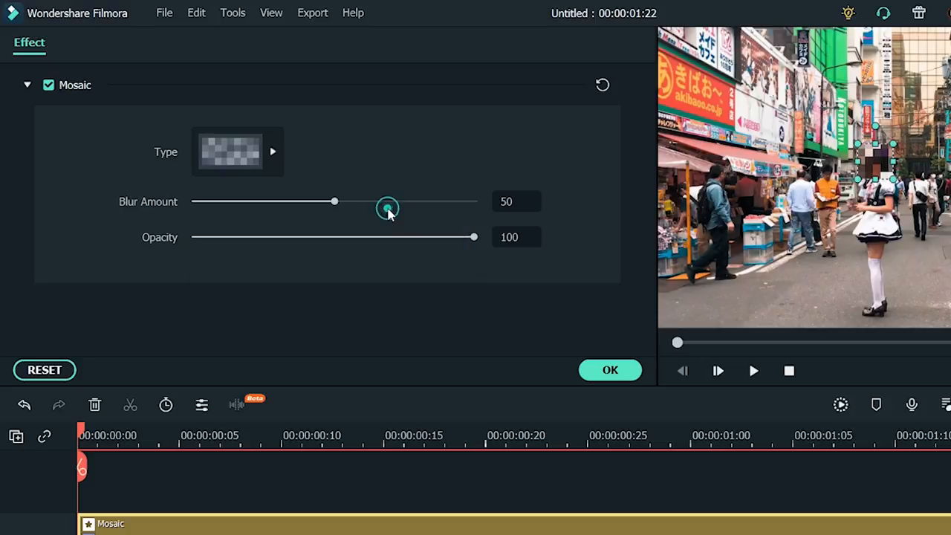
left_click(272, 152)
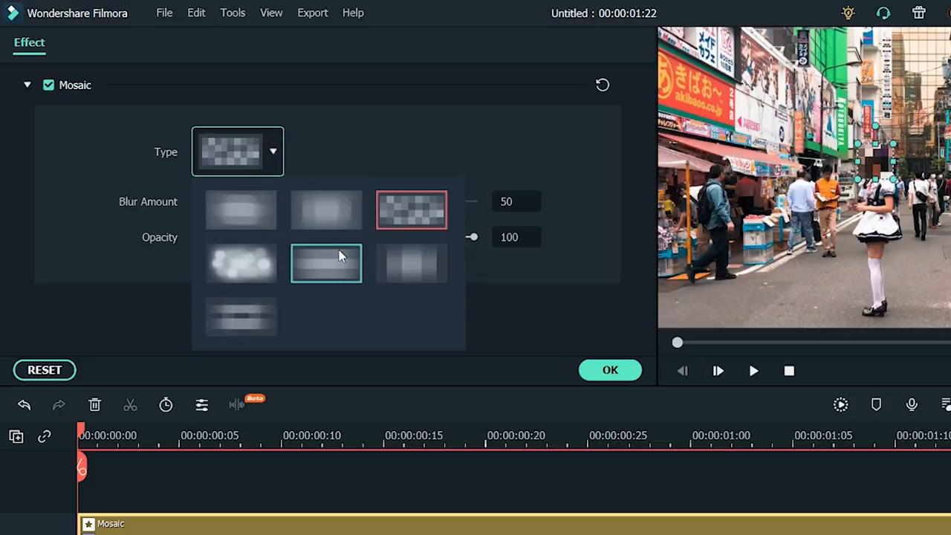
left_click(325, 263)
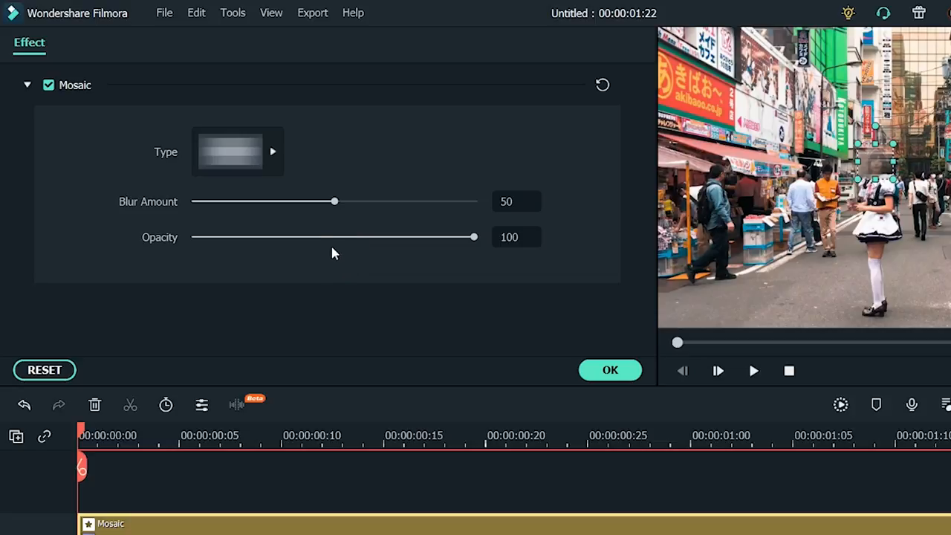
left_click(273, 151)
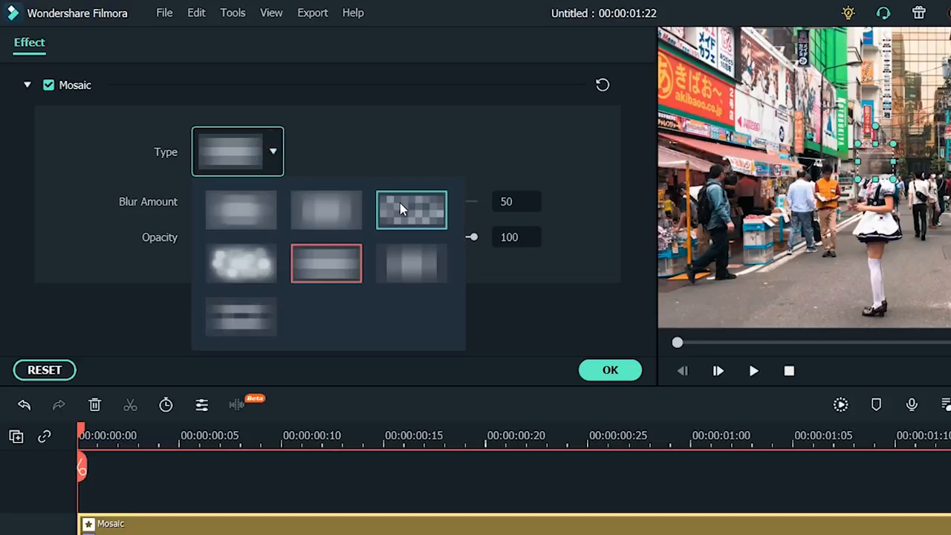
left_click(411, 209)
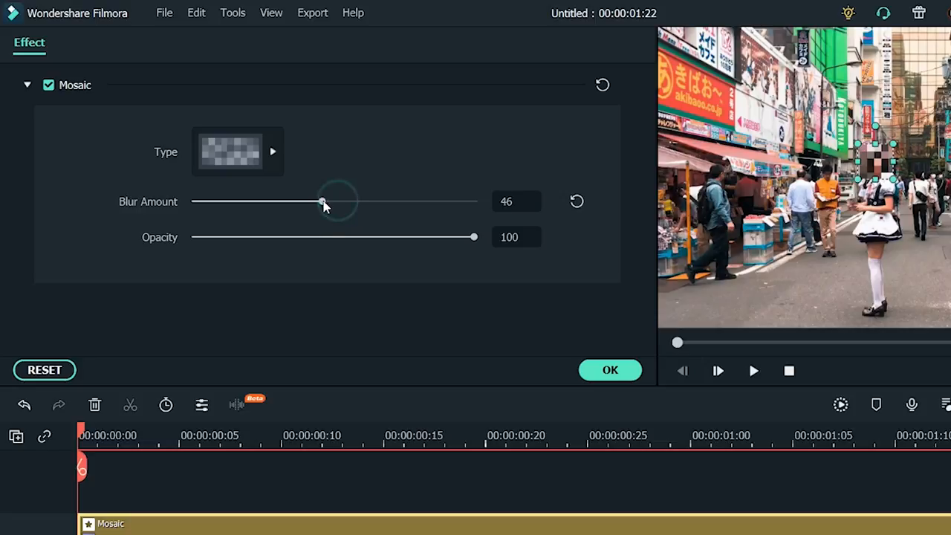
Set the mosaic Blur Amount to 47 and Opacity to 99, then confirm
left_click_drag(321, 201, 283, 201)
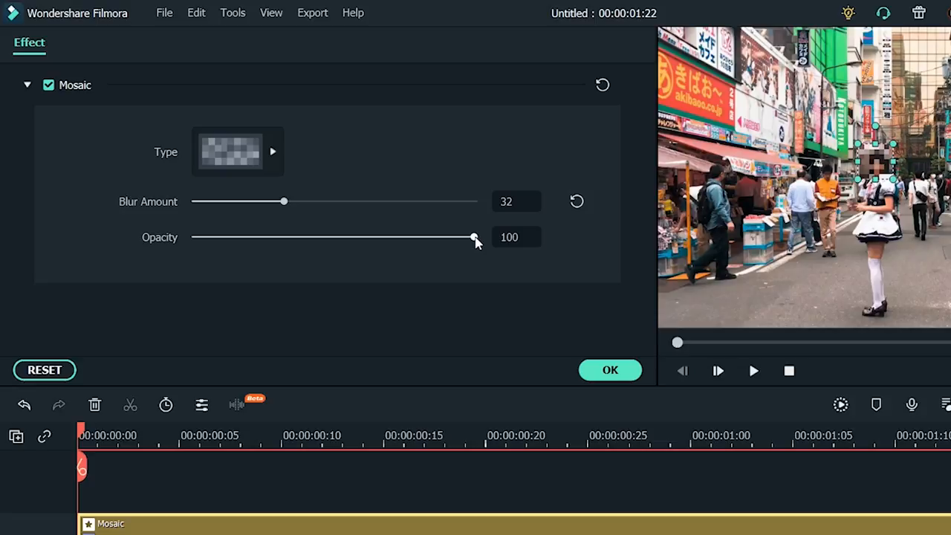
left_click_drag(475, 238, 470, 238)
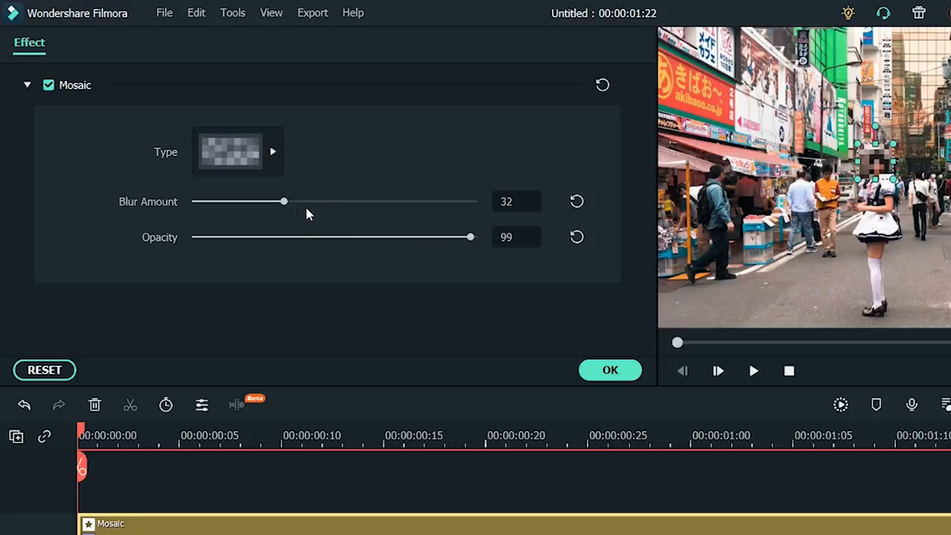
left_click_drag(283, 202, 323, 201)
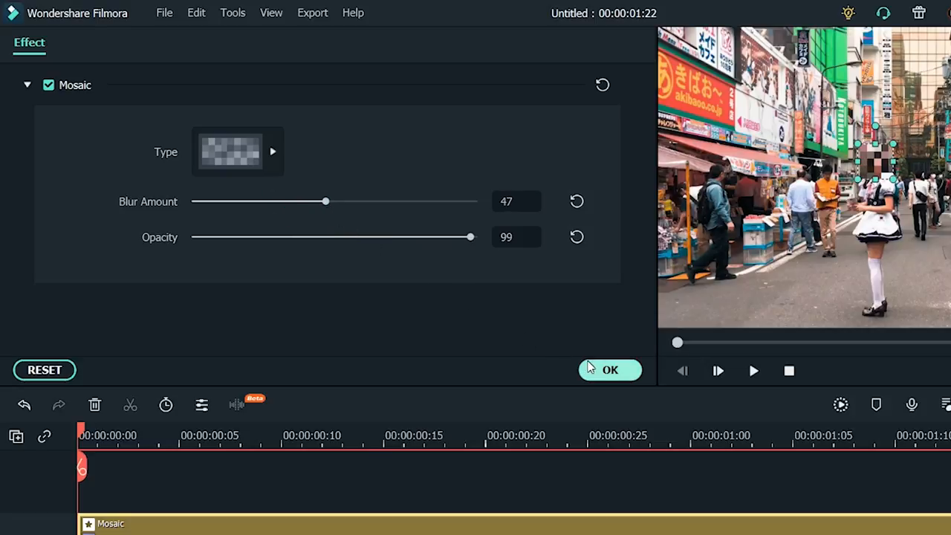
left_click(610, 370)
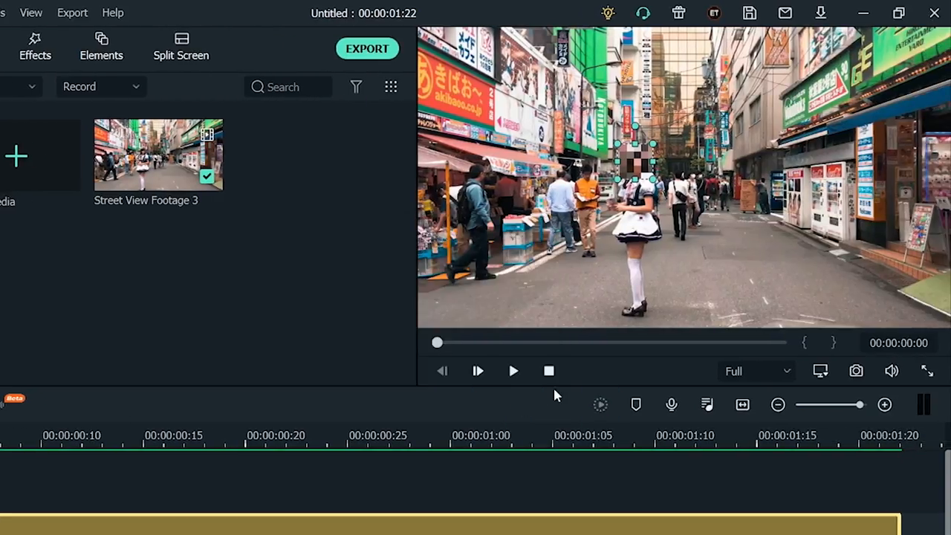
left_click(513, 370)
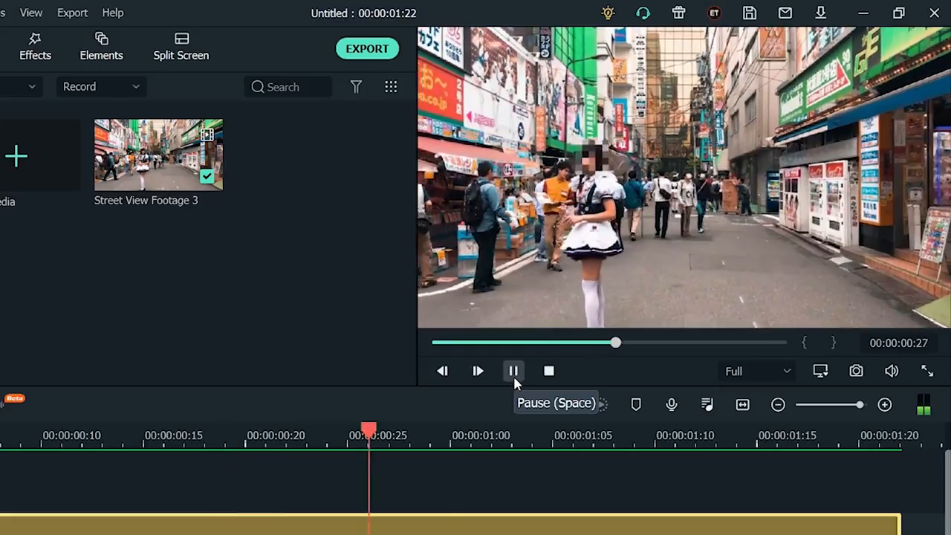
left_click(512, 370)
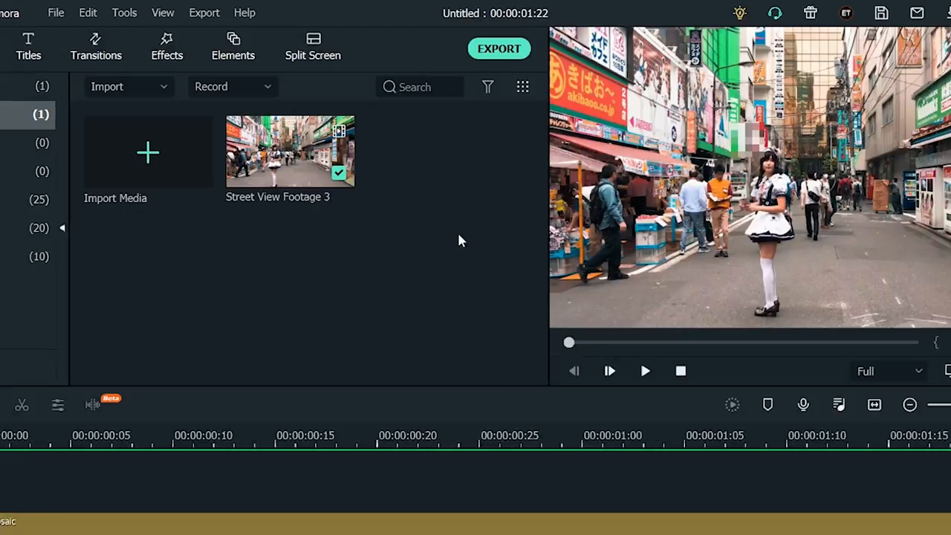
Add the bunny Pet Element 3 sticker from Elements > Pets and set it to follow the tracked face
left_click(341, 45)
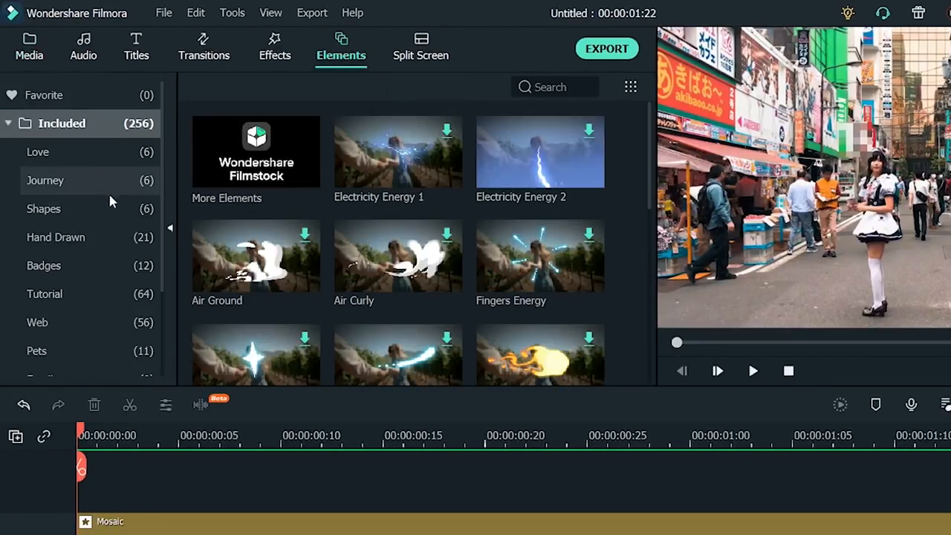
left_click(42, 265)
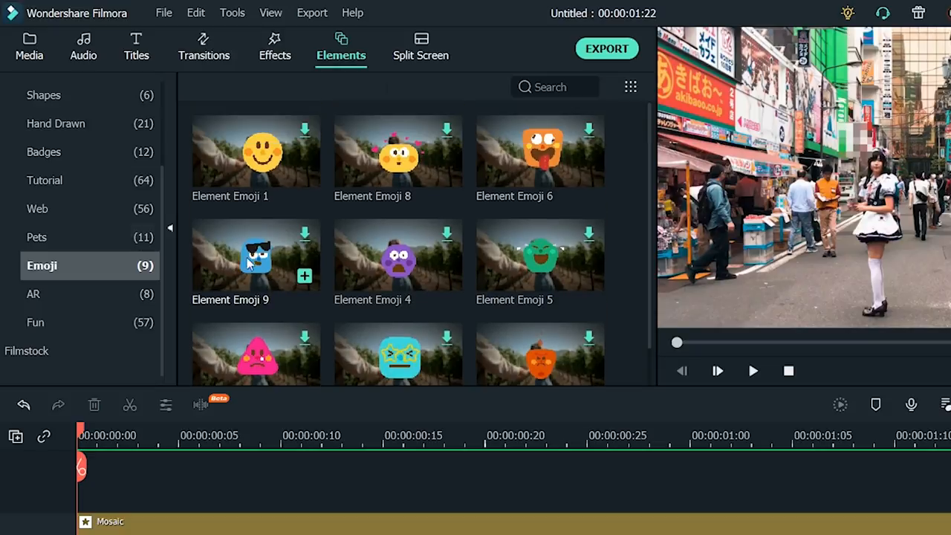
left_click(39, 237)
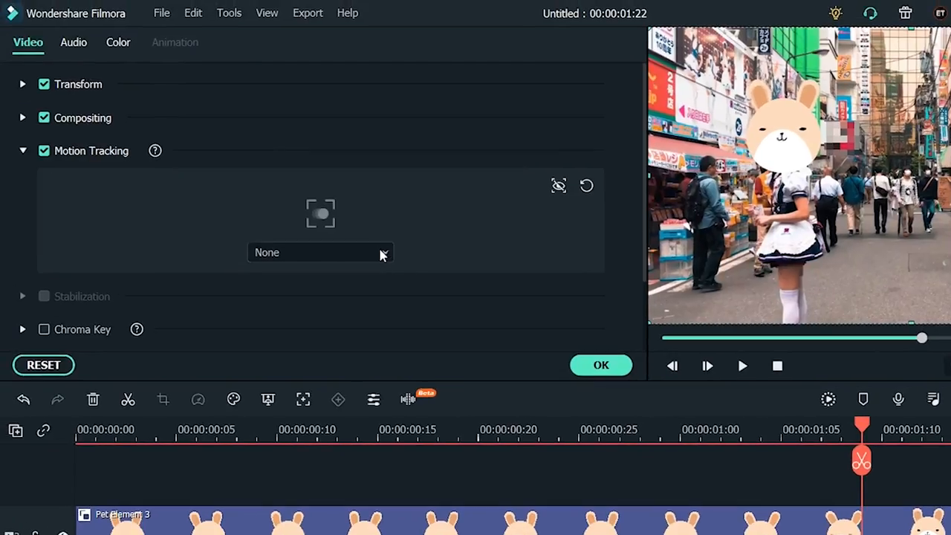
left_click(320, 252)
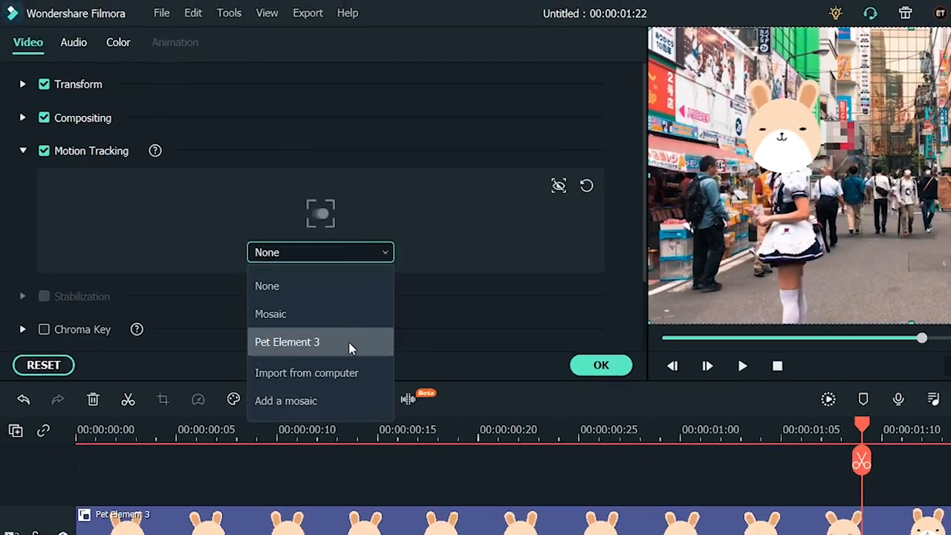
left_click(287, 342)
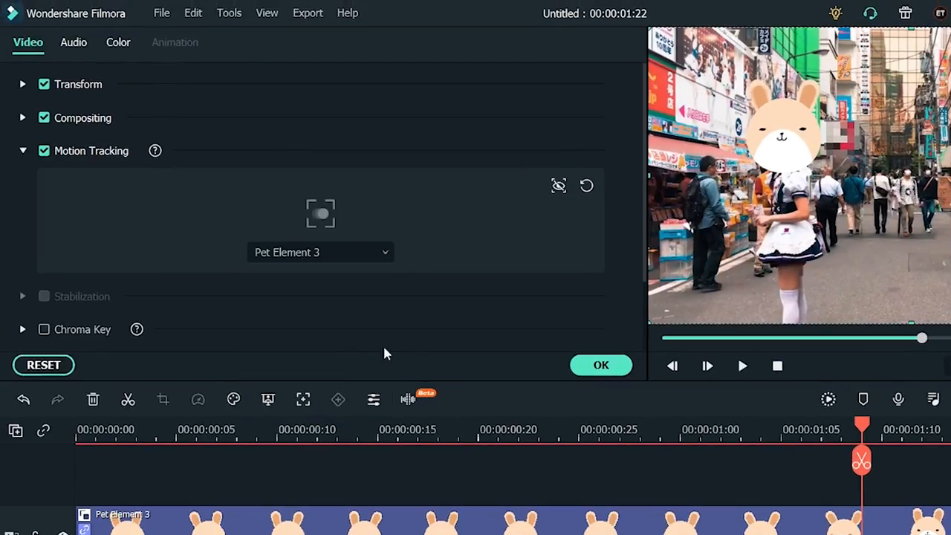
left_click(600, 365)
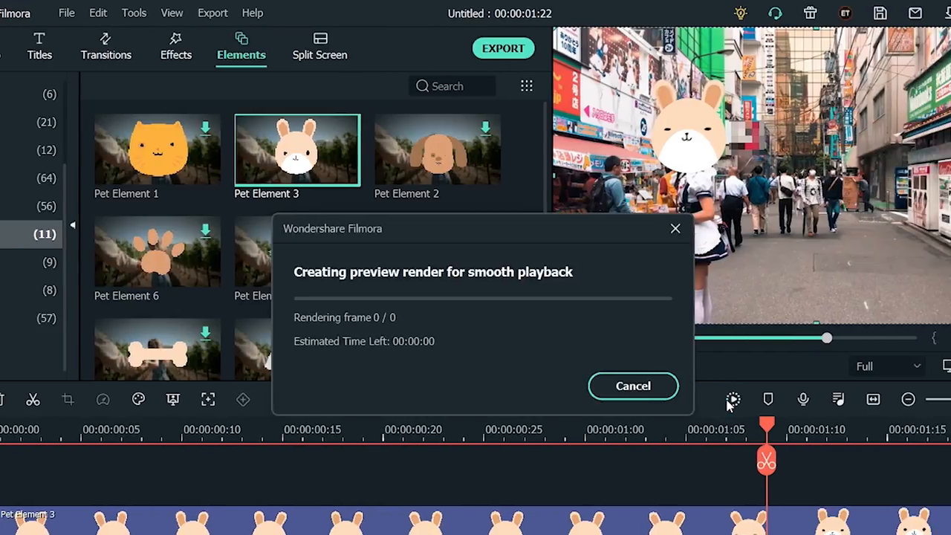
left_click(632, 385)
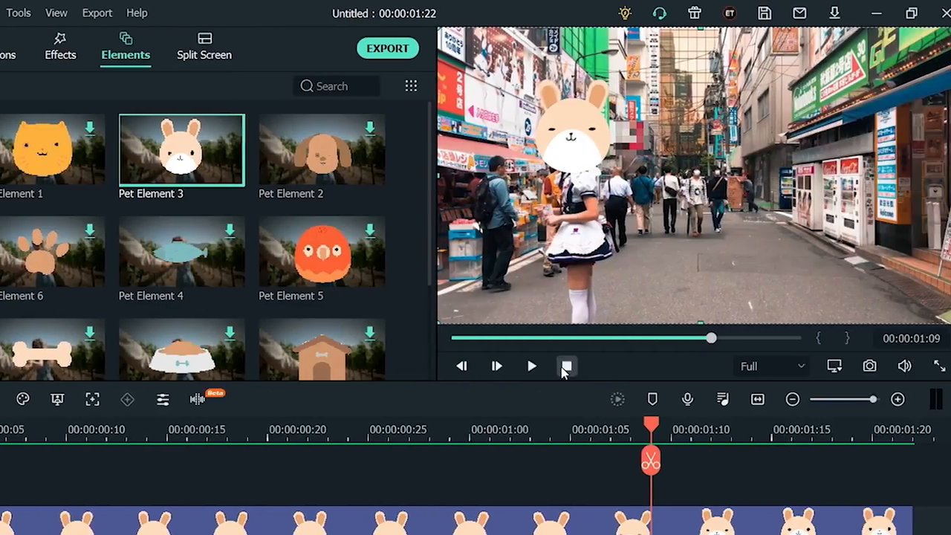
left_click(531, 365)
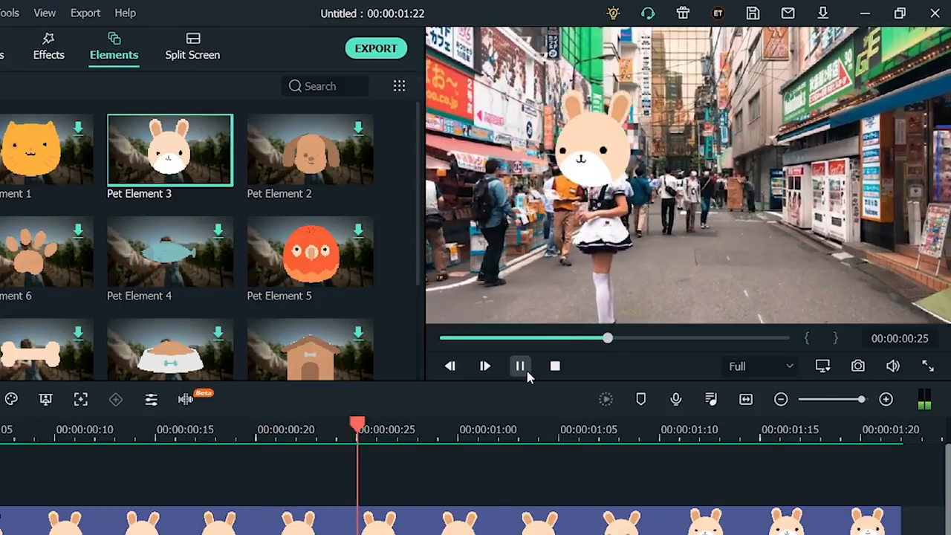
left_click(520, 365)
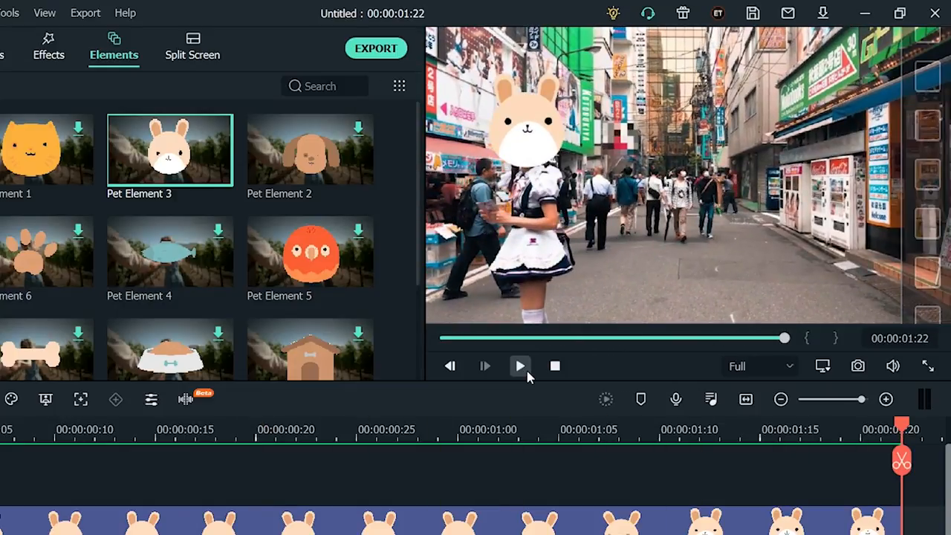
left_click(519, 366)
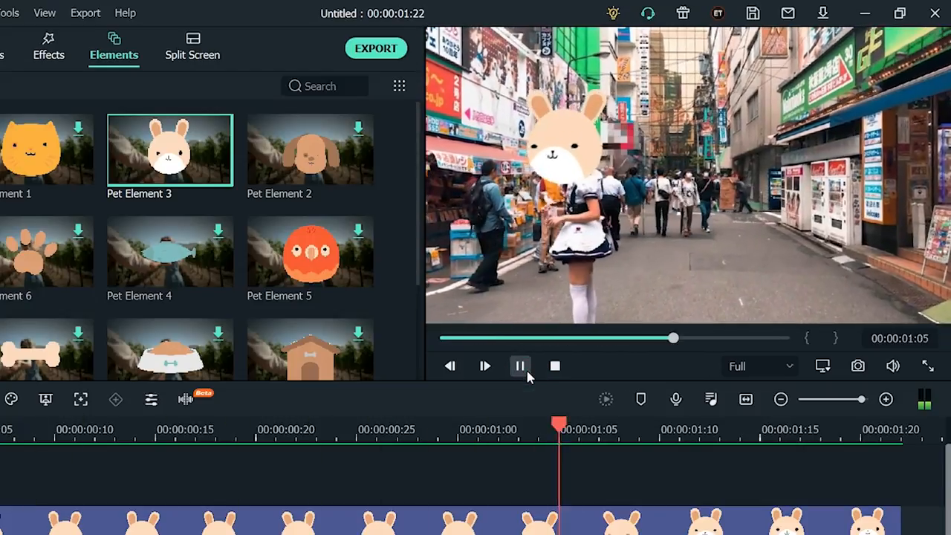
left_click(520, 365)
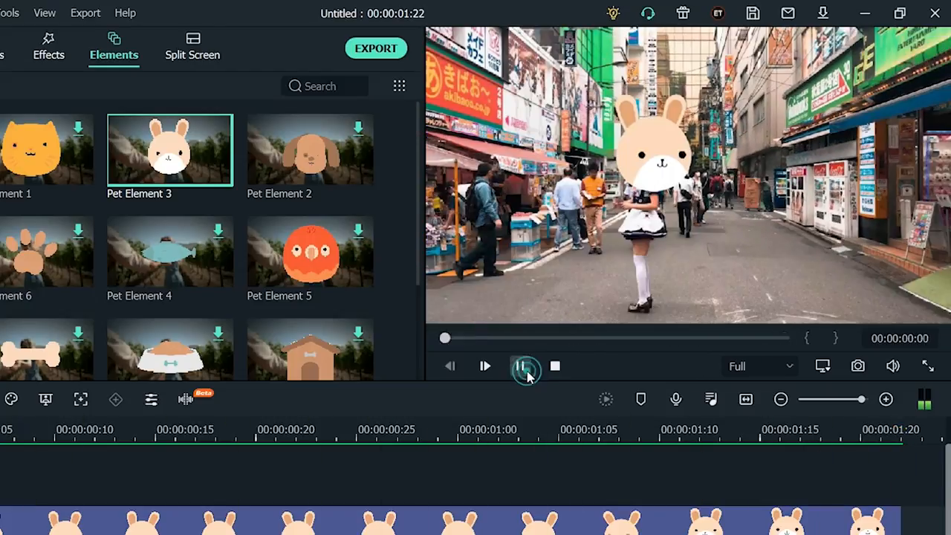
left_click(520, 365)
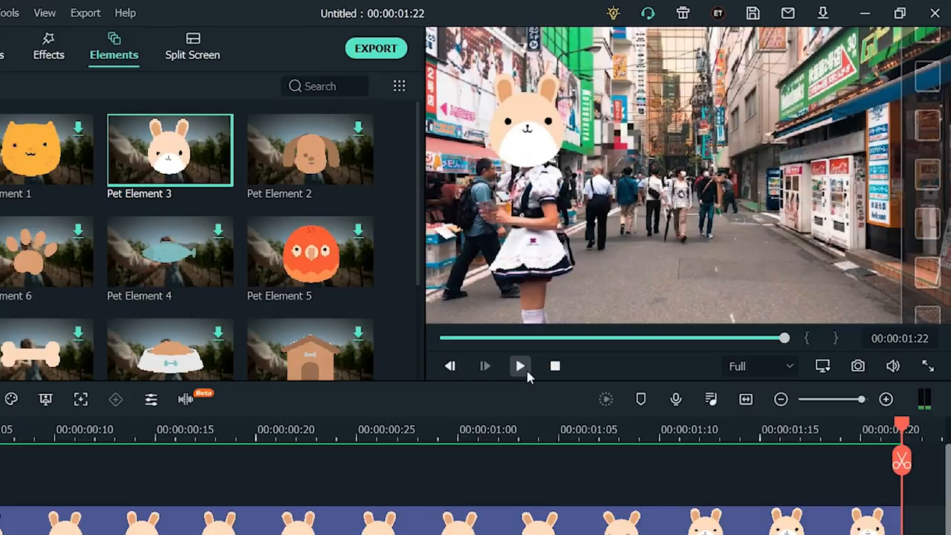
left_click(307, 12)
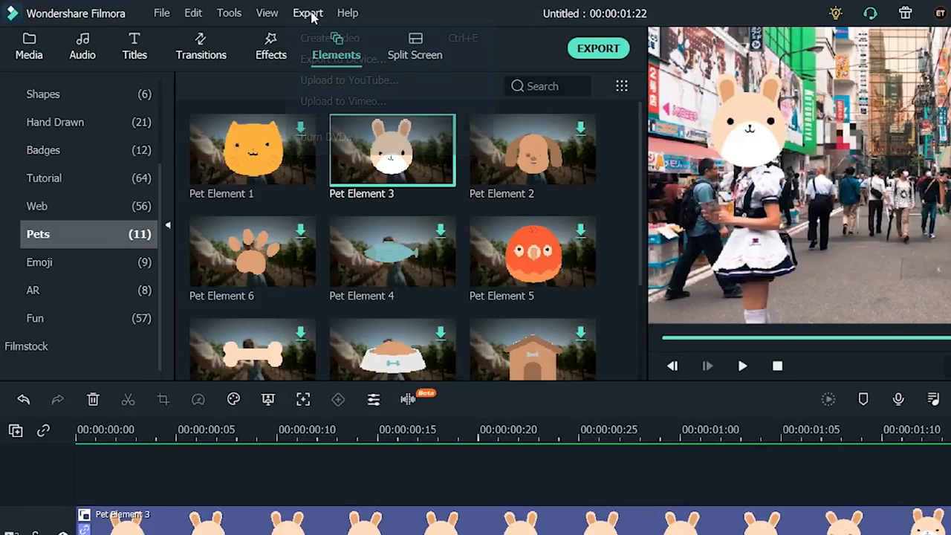
Export 'The Blurred Face' as MP4 into the Filmora Projects Videos folder
left_click(308, 13)
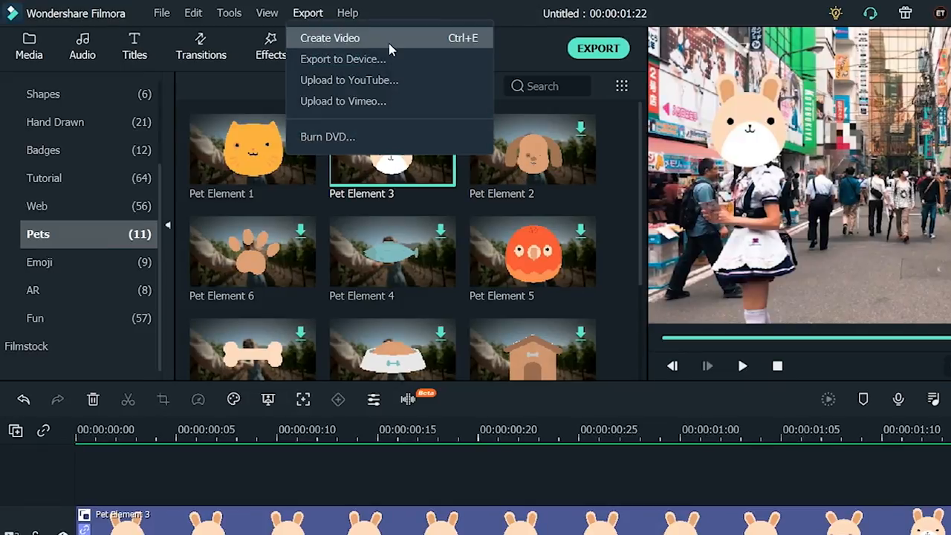
left_click(330, 38)
type("The Blurred Face")
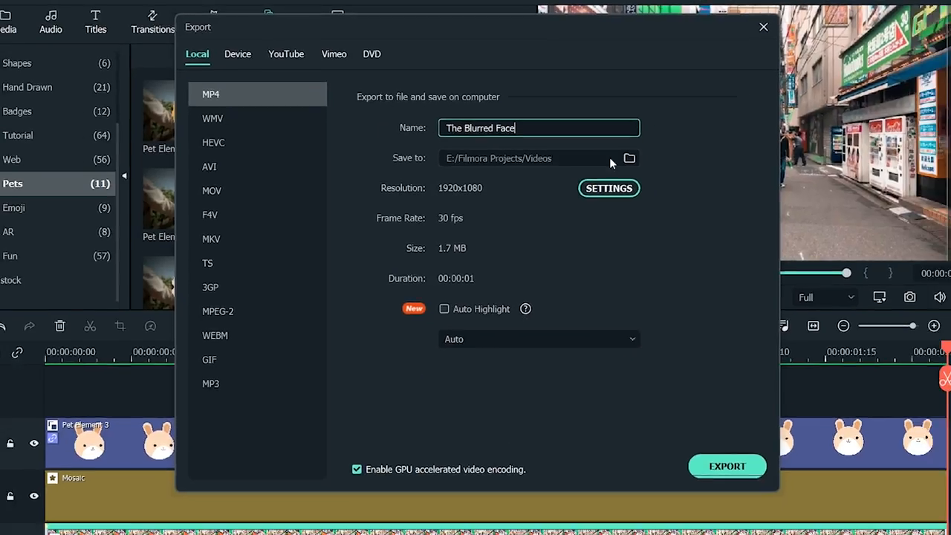
left_click(629, 158)
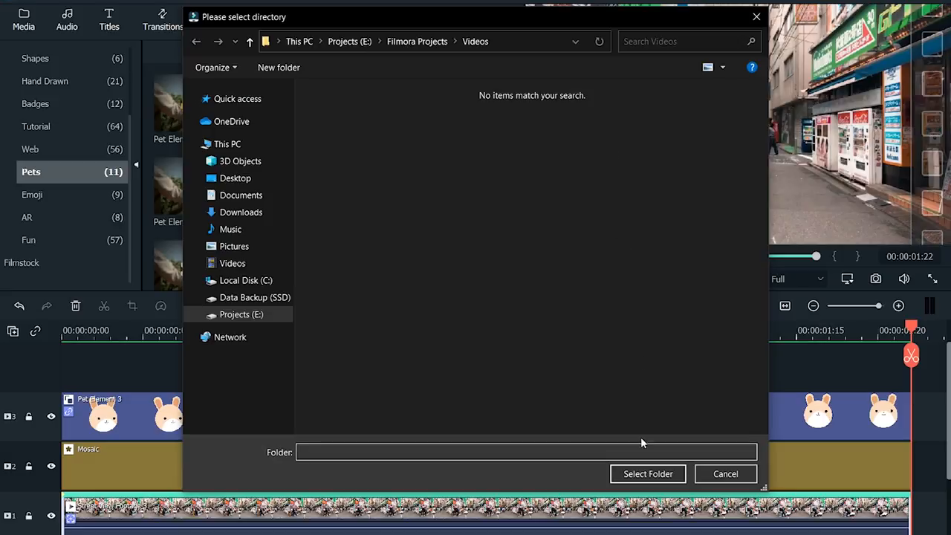
left_click(647, 473)
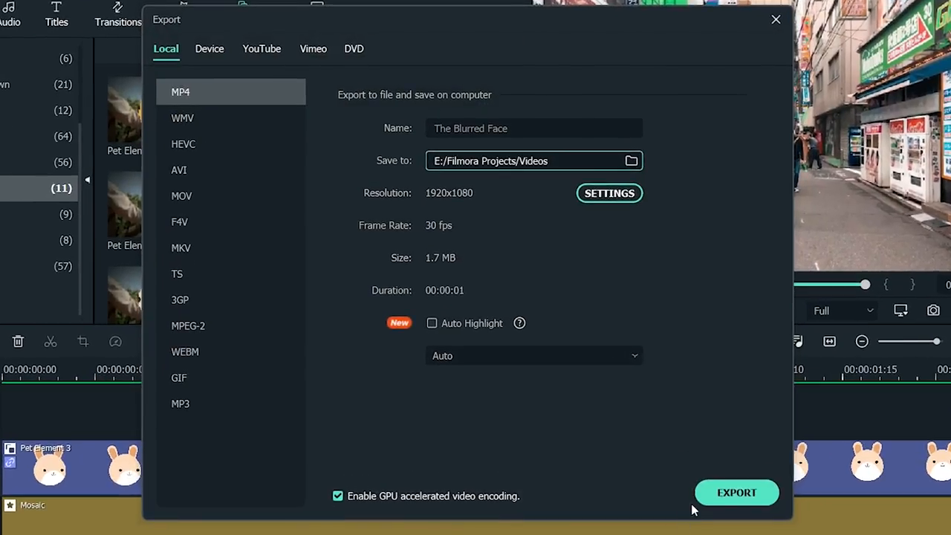
left_click(775, 19)
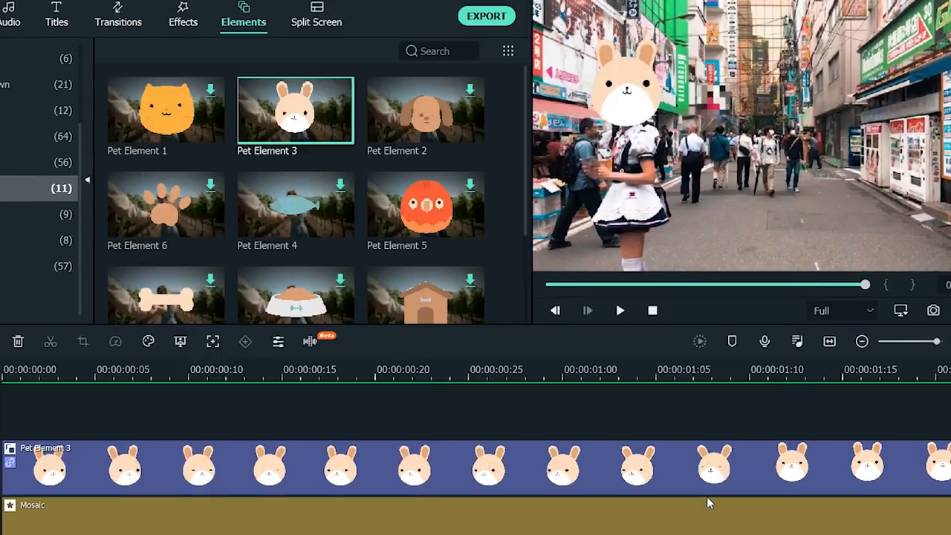